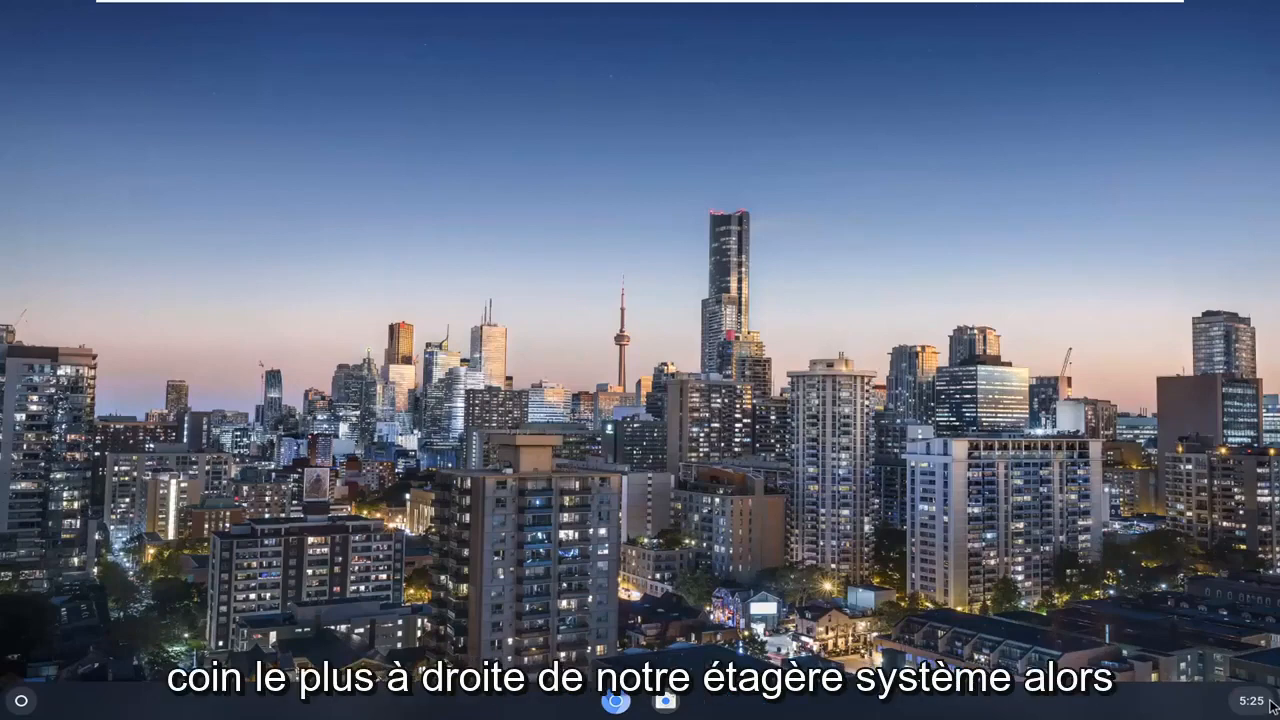
Launch the Settings app from the shelf's quick settings panel
left_click(1256, 698)
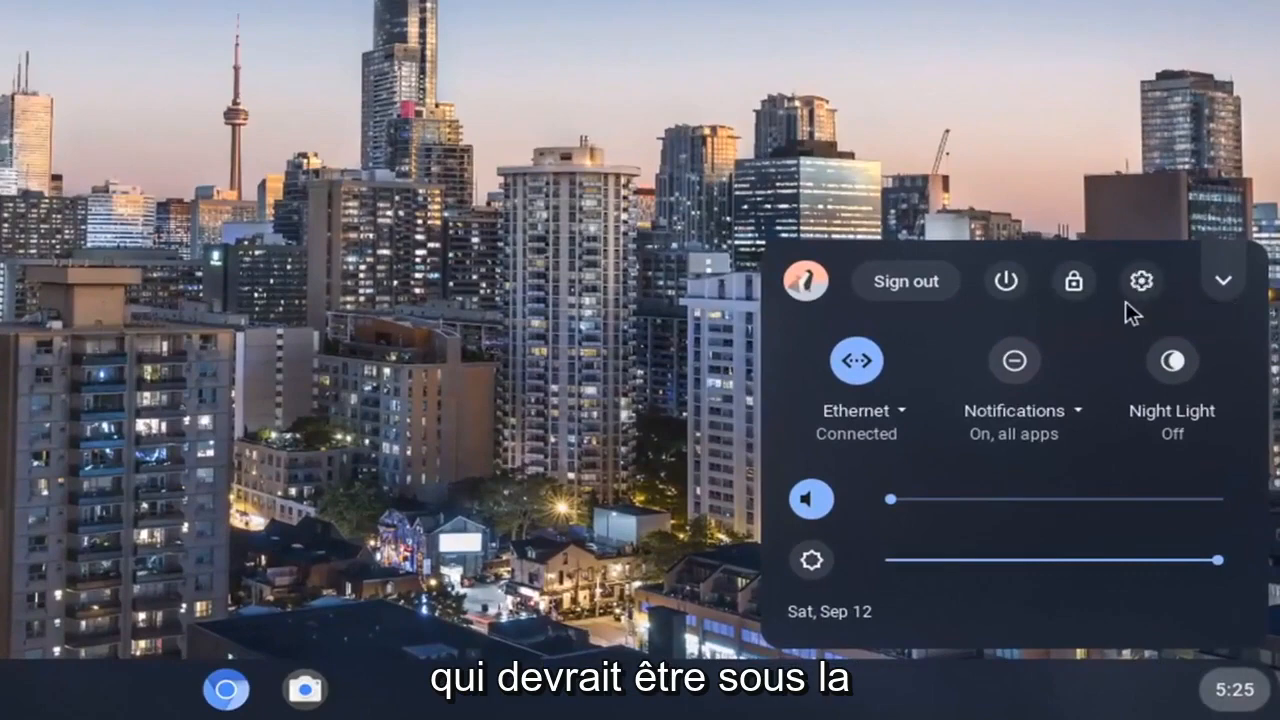
mouse_move(1140, 282)
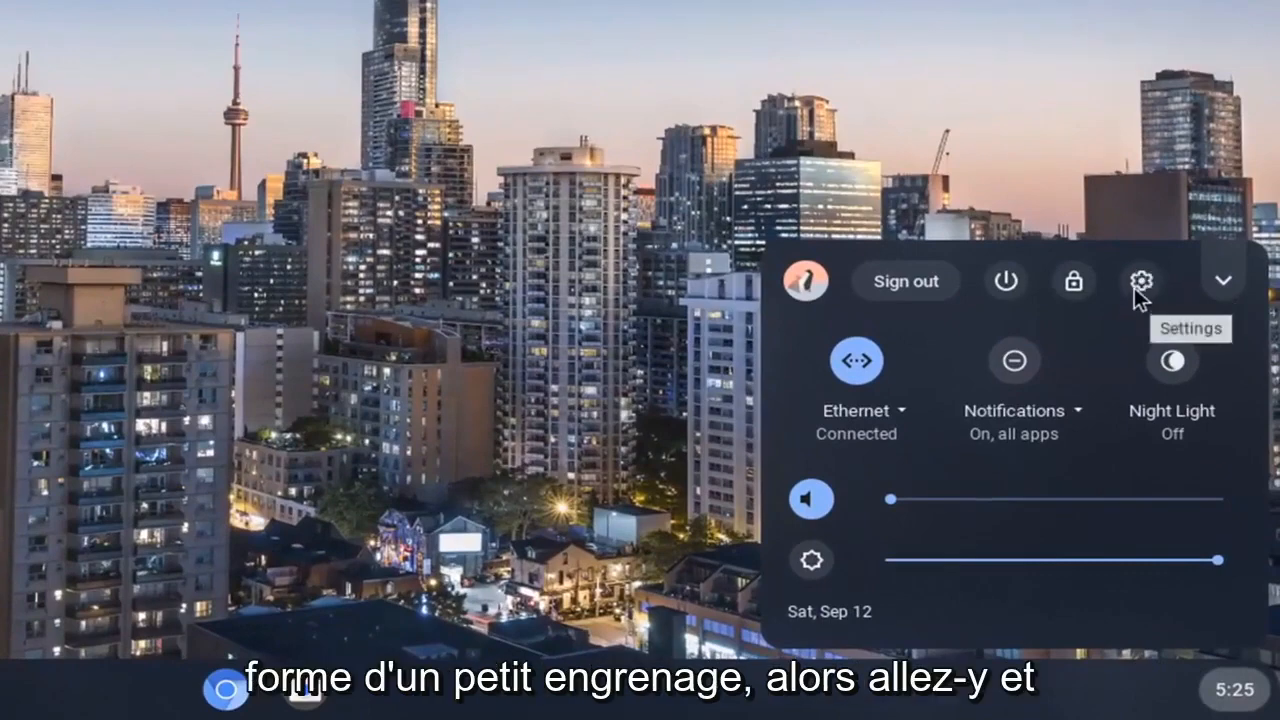
left_click(1138, 280)
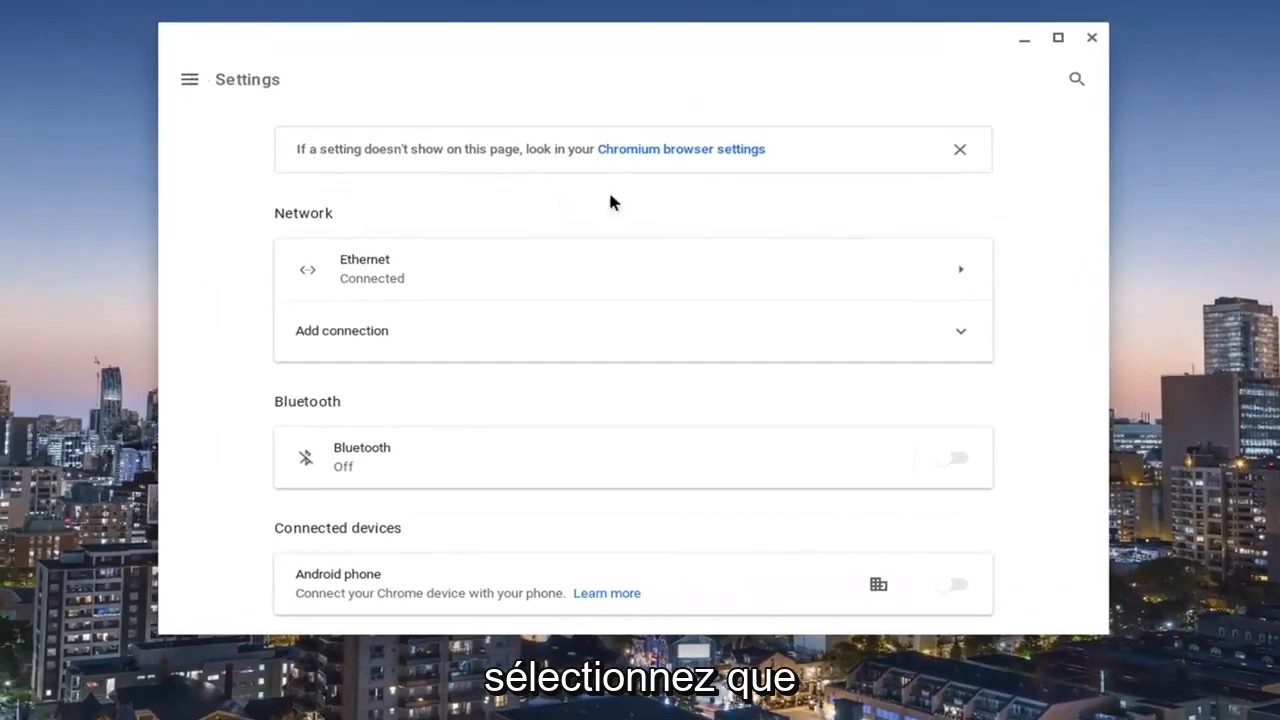
Scroll the Settings page down past Advanced to reach the Printers section
scroll("down", 3)
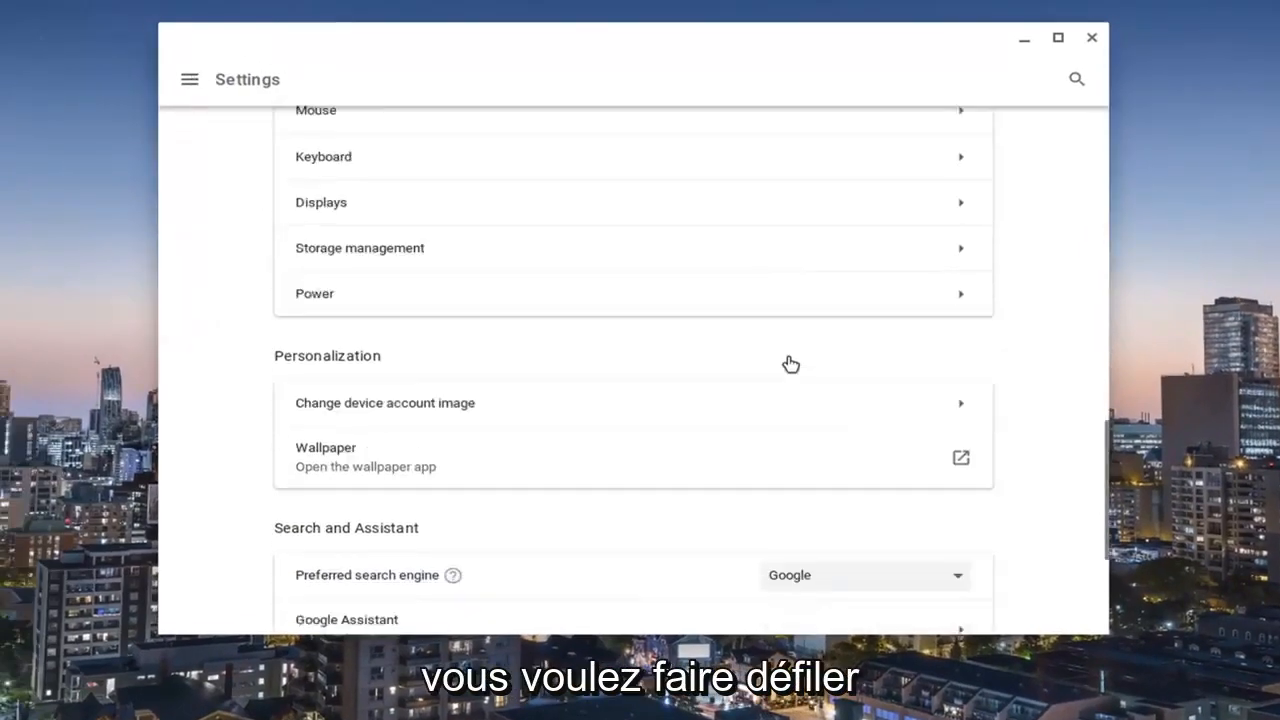
scroll("down", 3)
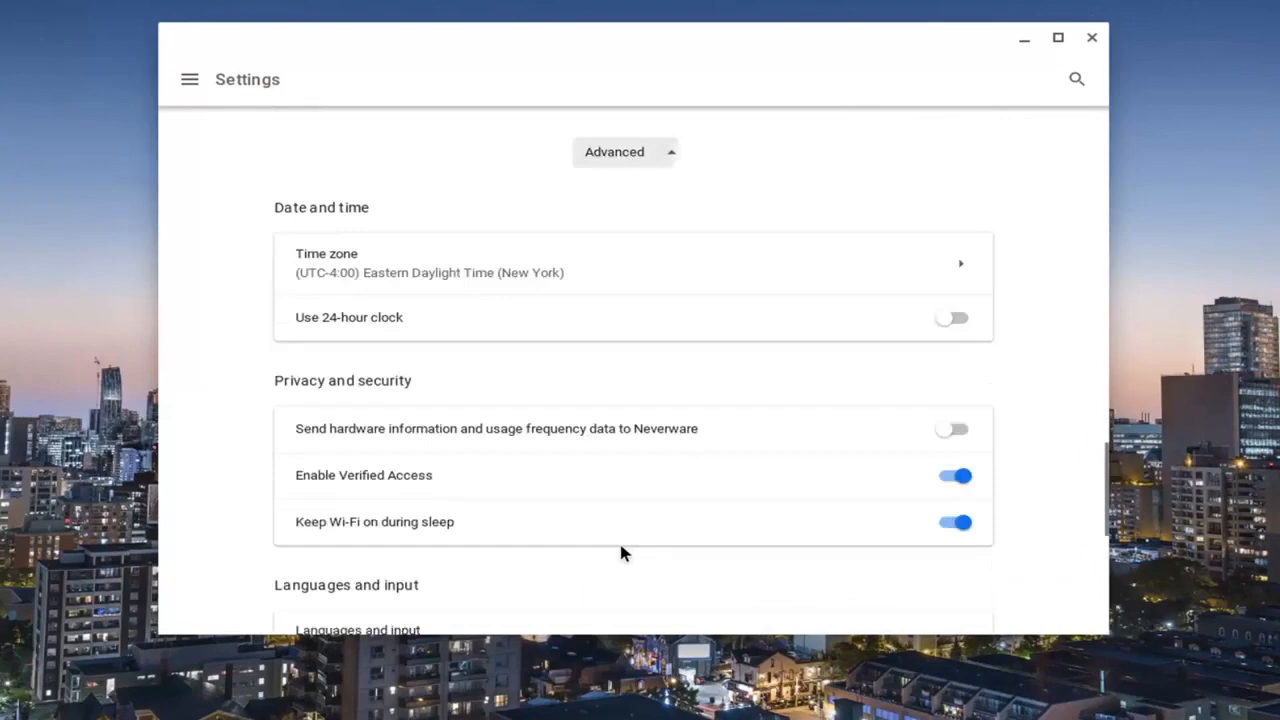
scroll("down", 3)
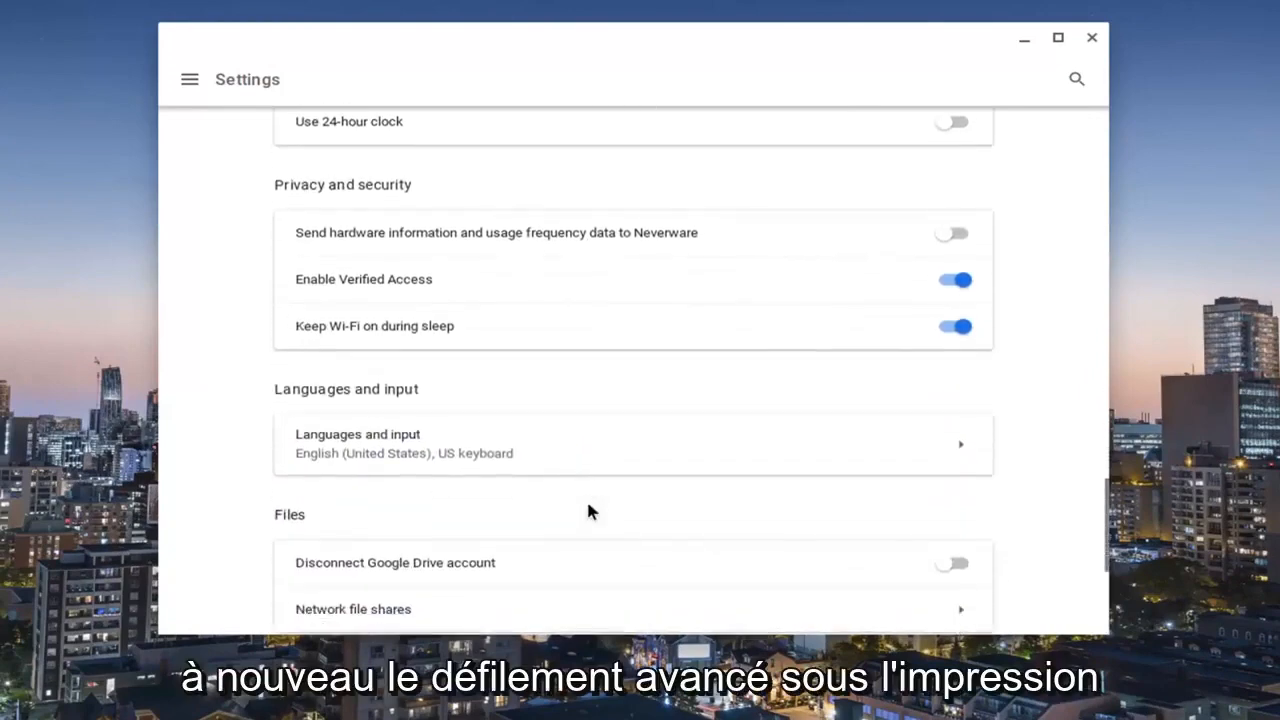
scroll("down", 3)
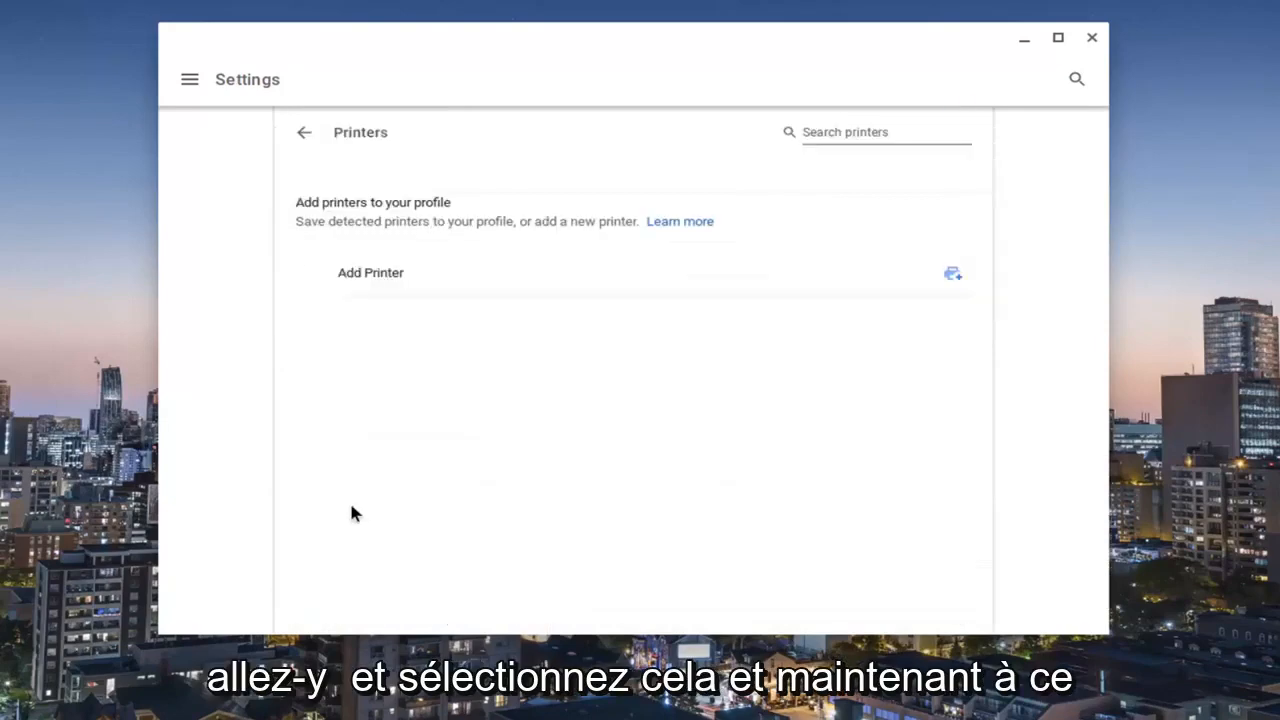
mouse_move(378, 446)
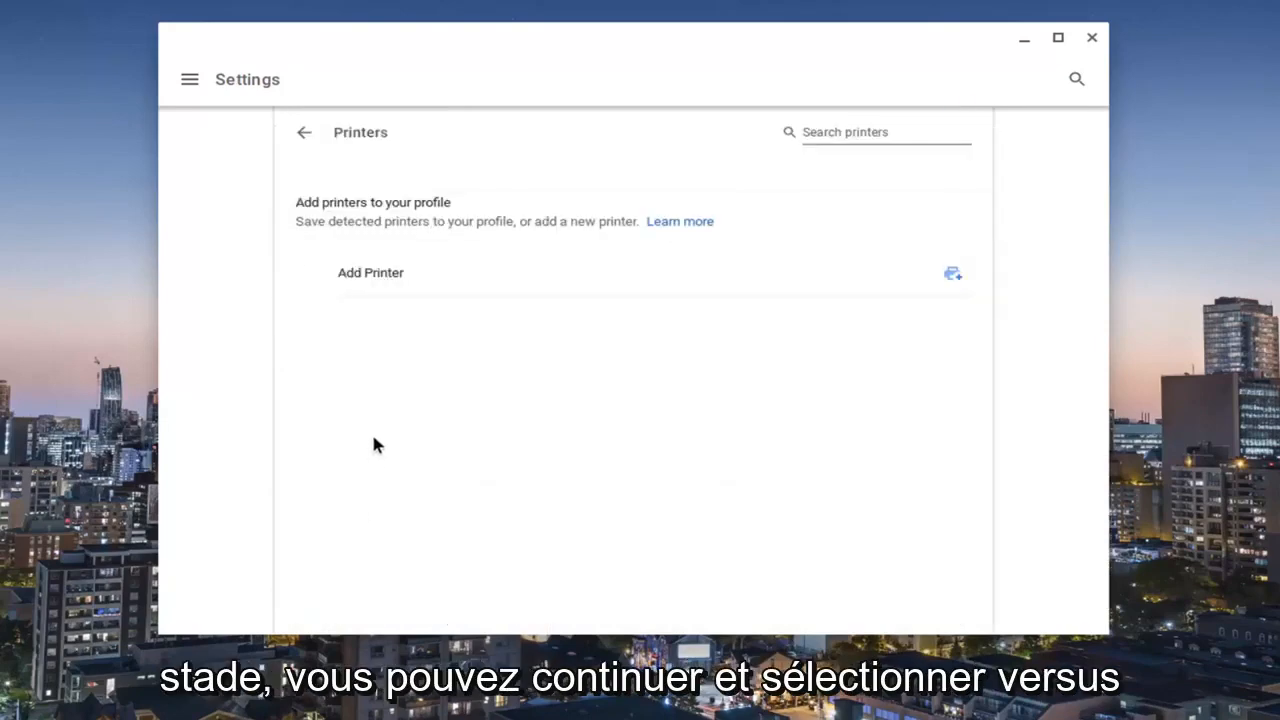
mouse_move(590, 292)
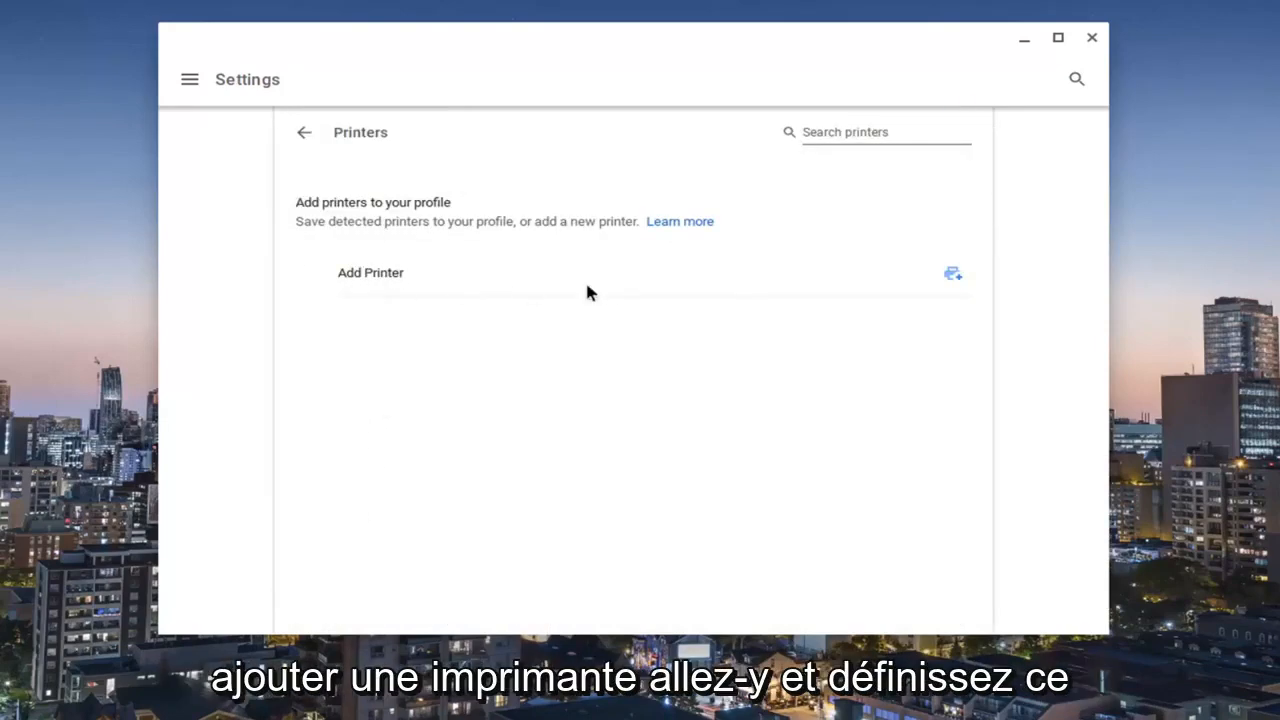
mouse_move(952, 272)
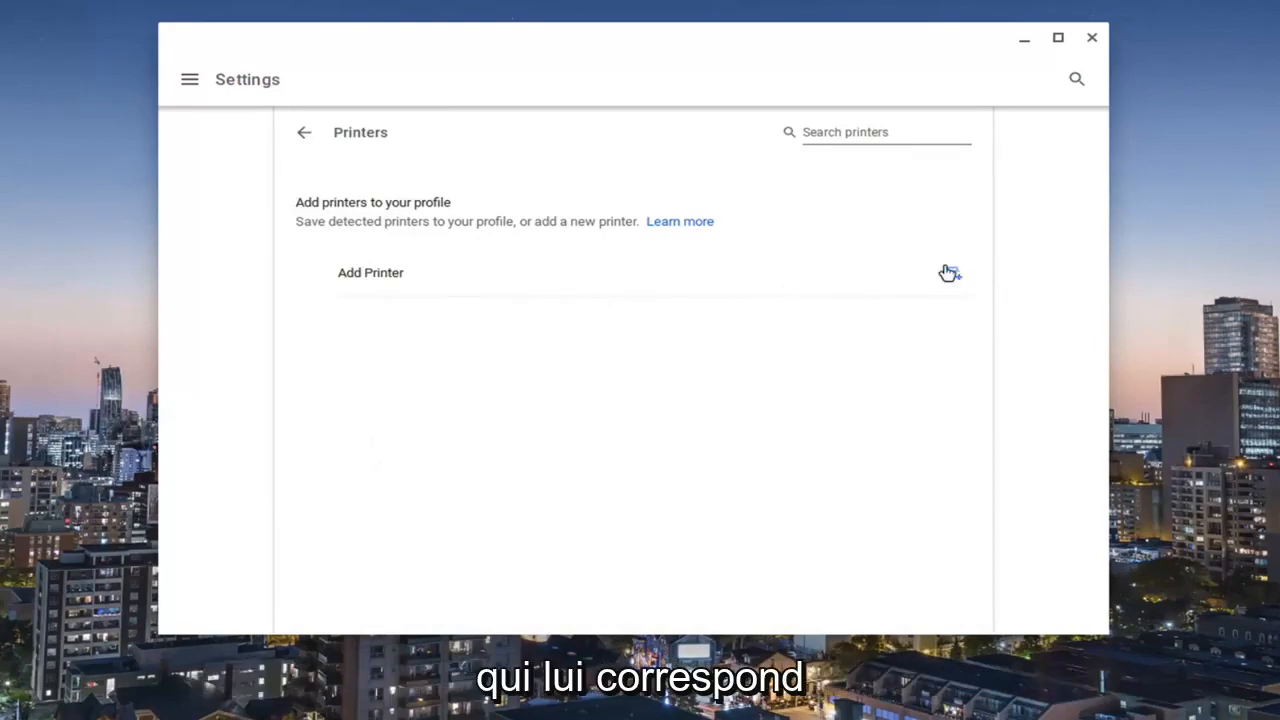
Bring up the Add a printer manually dialog and focus its Name, Address and Queue fields
left_click(948, 272)
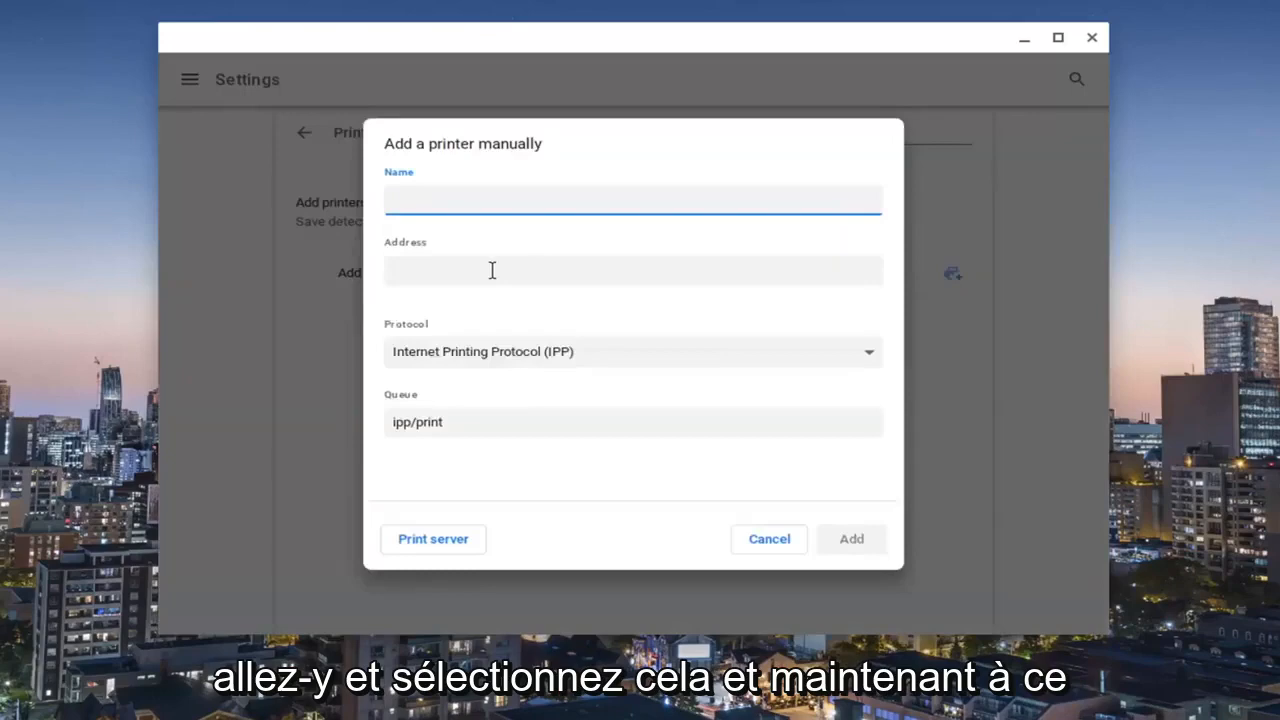
left_click(632, 200)
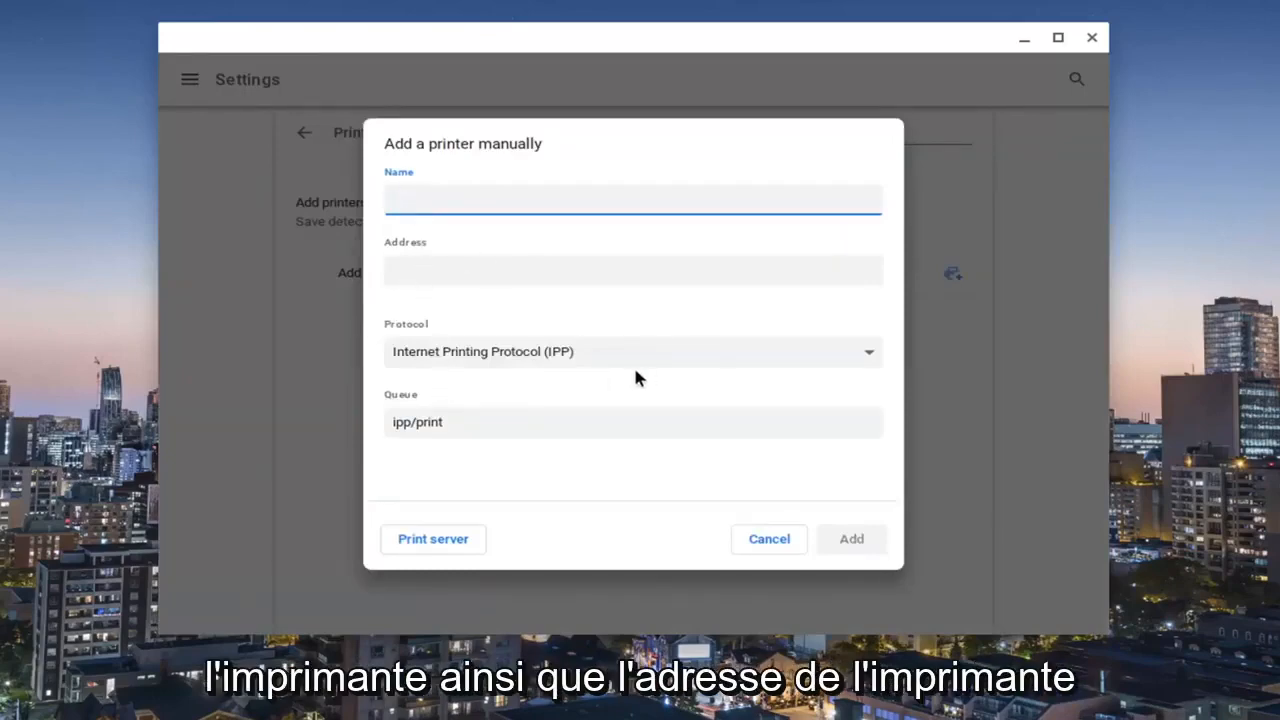
left_click(632, 270)
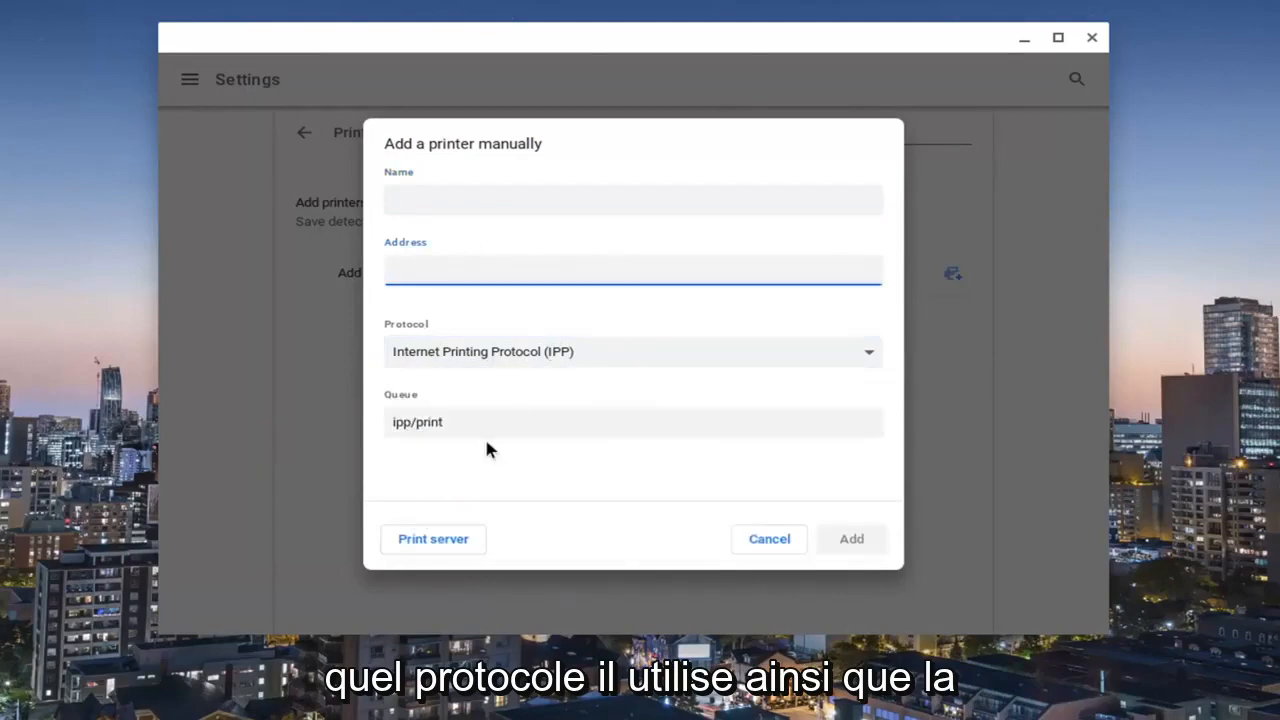
left_click(632, 422)
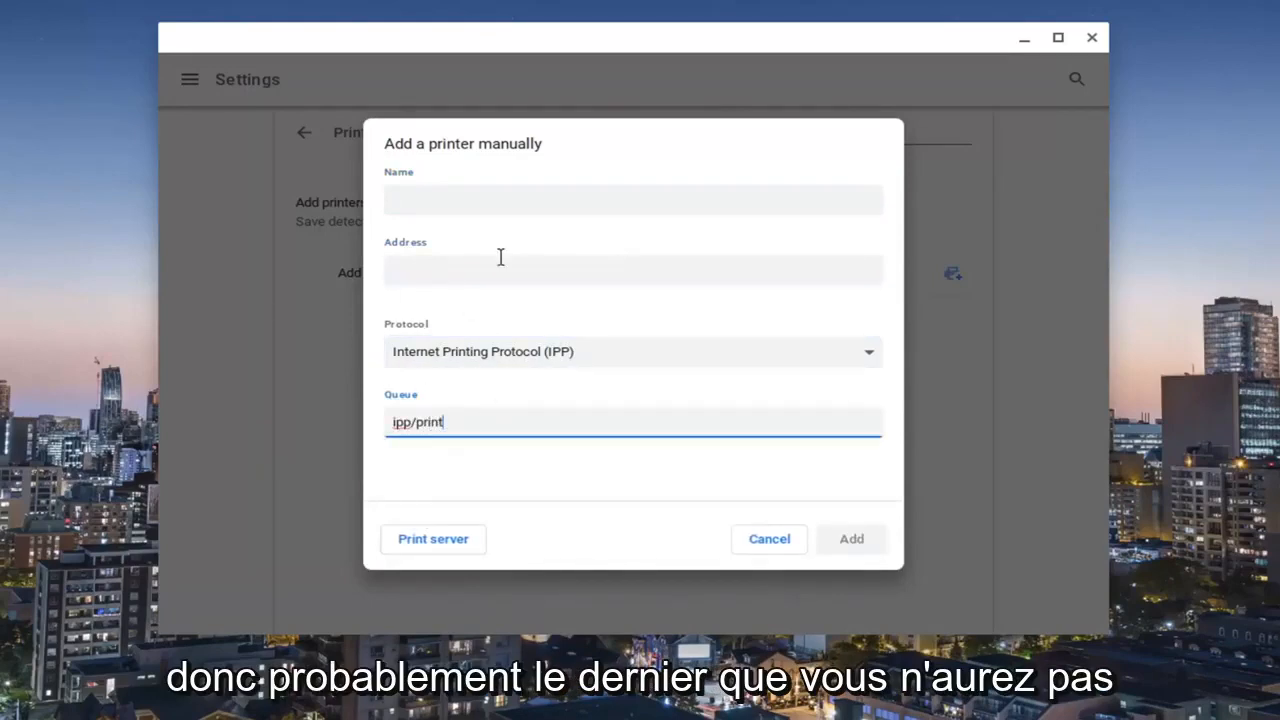
mouse_move(392, 232)
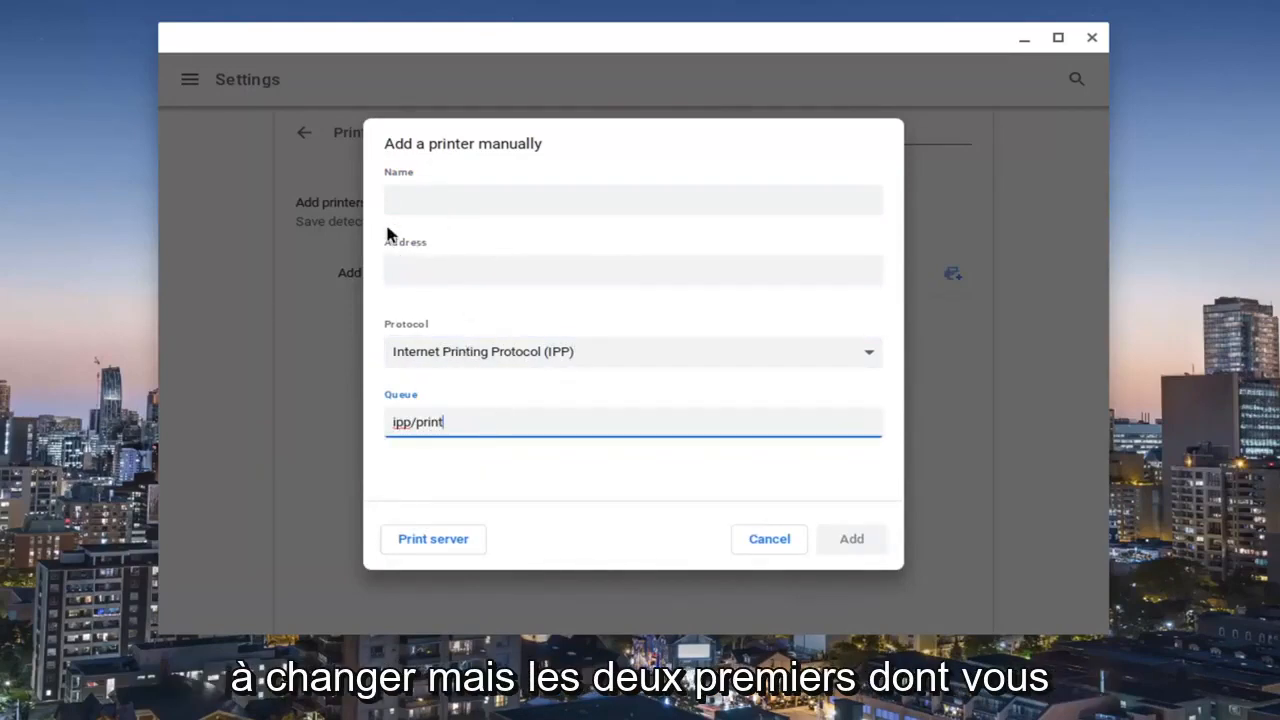
mouse_move(414, 610)
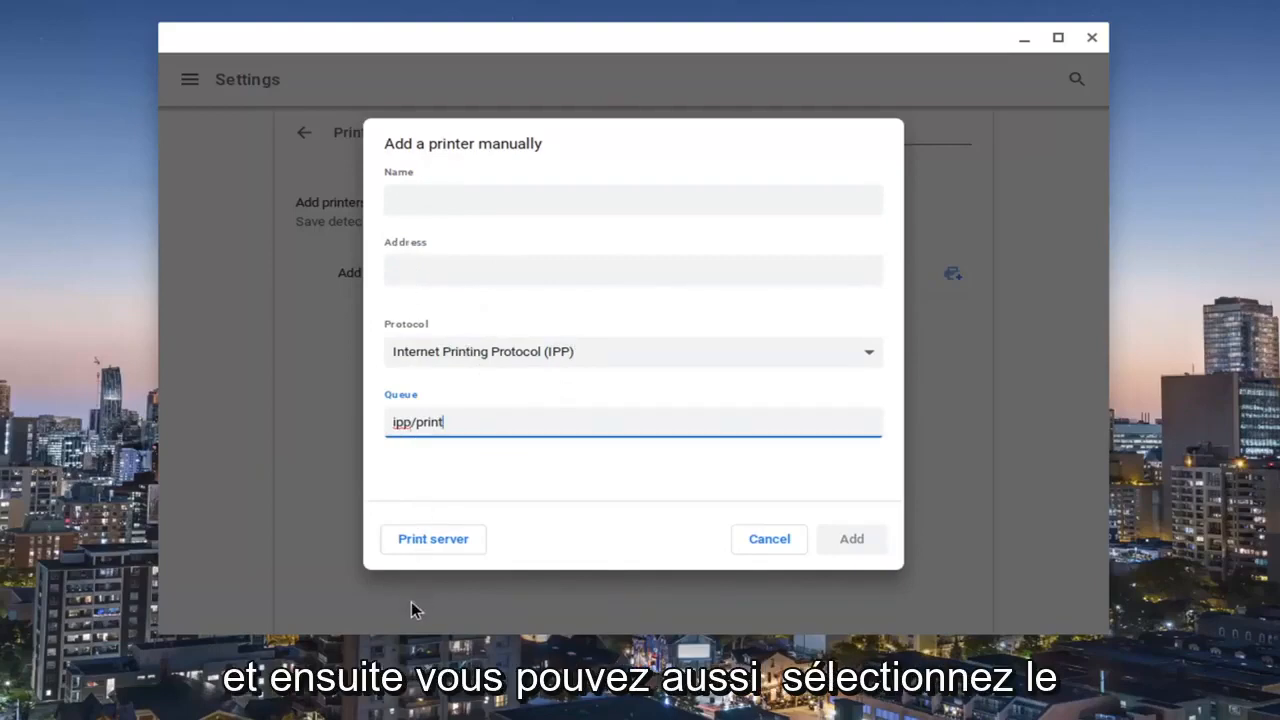
Switch to Add a print server, cancel it, and return from Printers to the main settings list
left_click(432, 540)
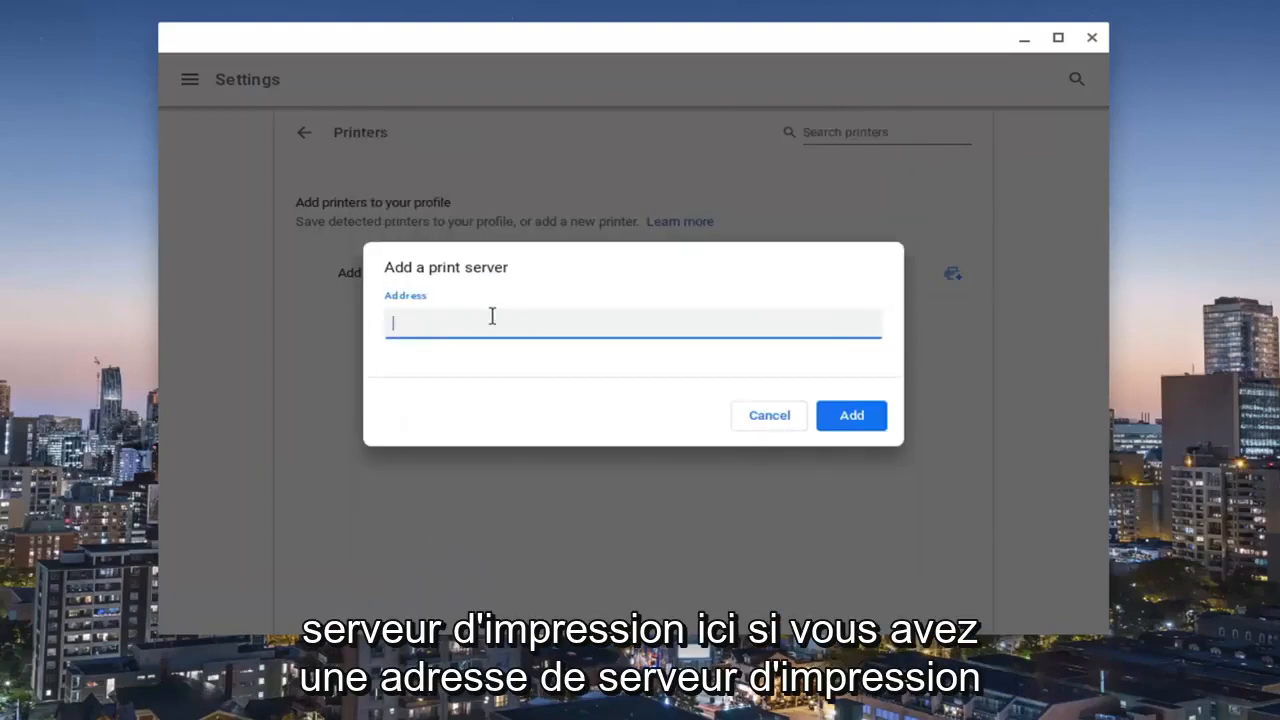
mouse_move(428, 334)
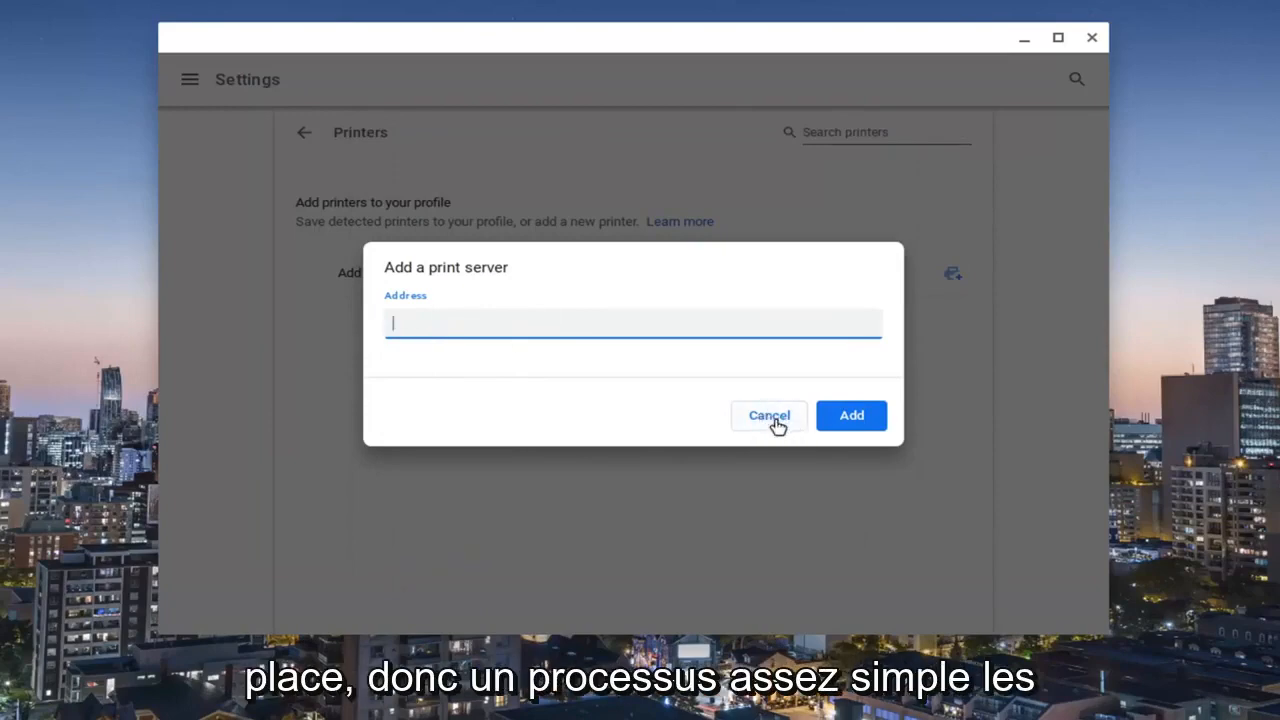
left_click(768, 414)
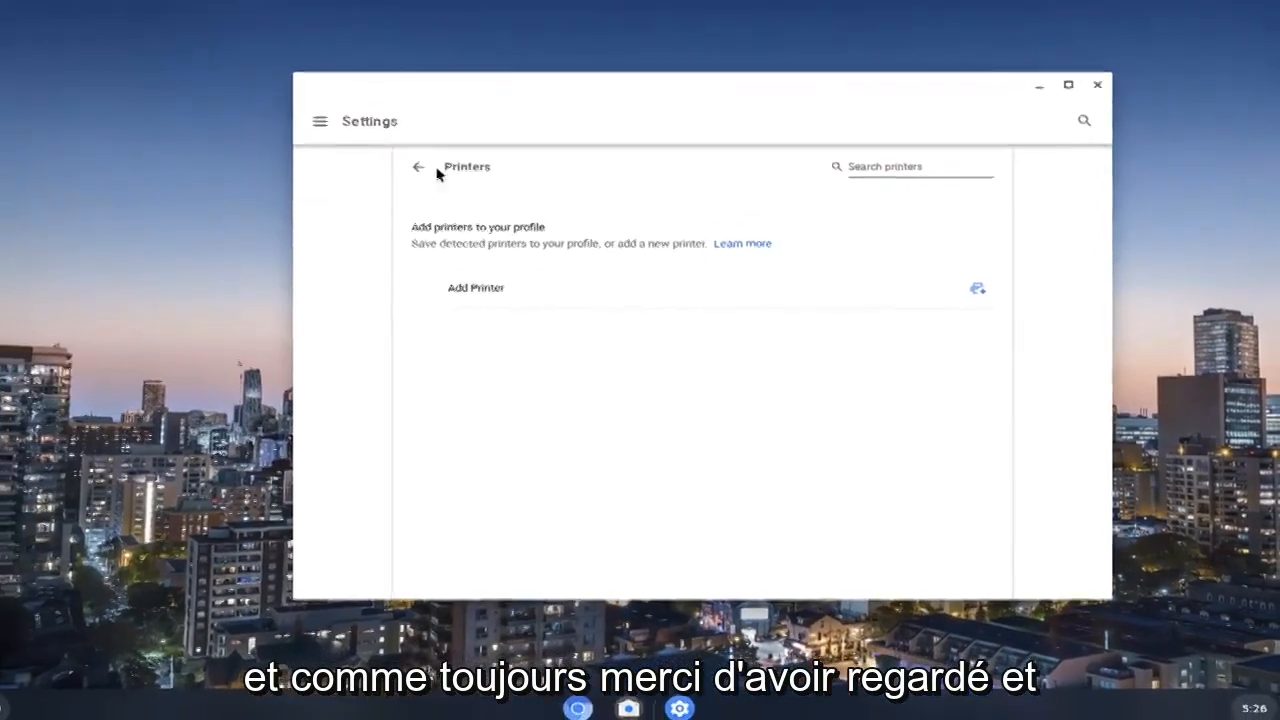
left_click(418, 166)
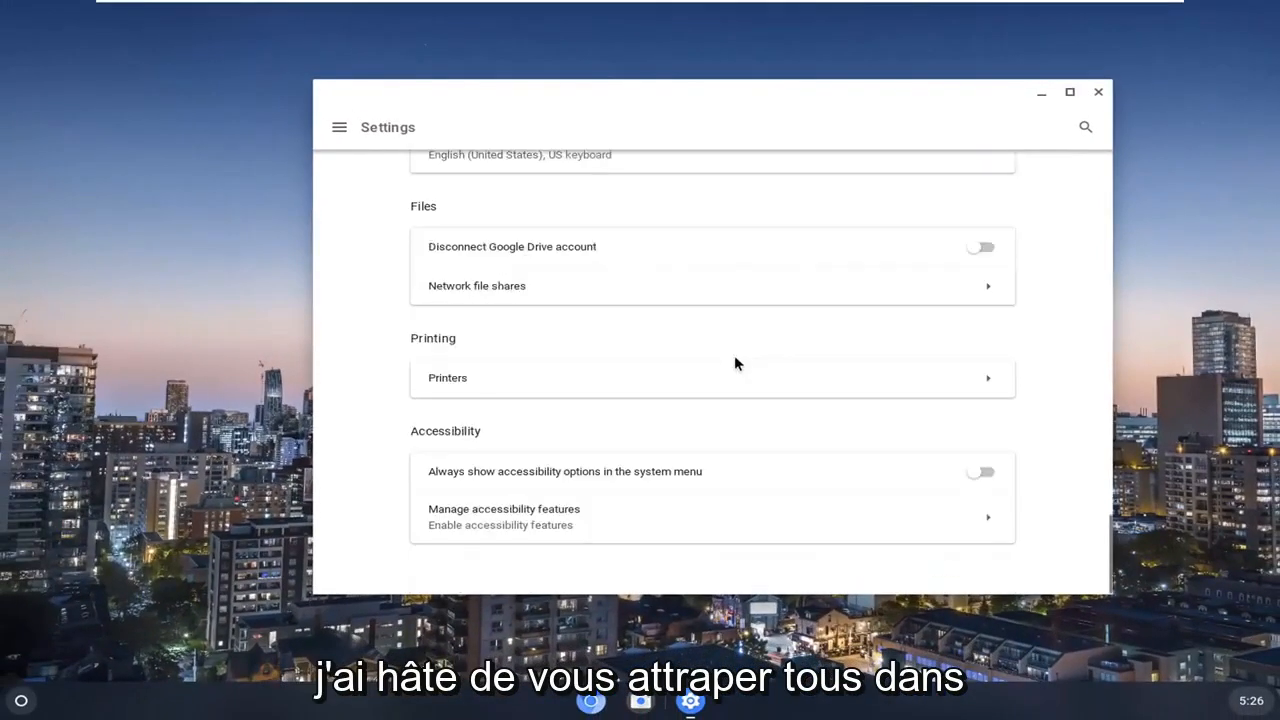